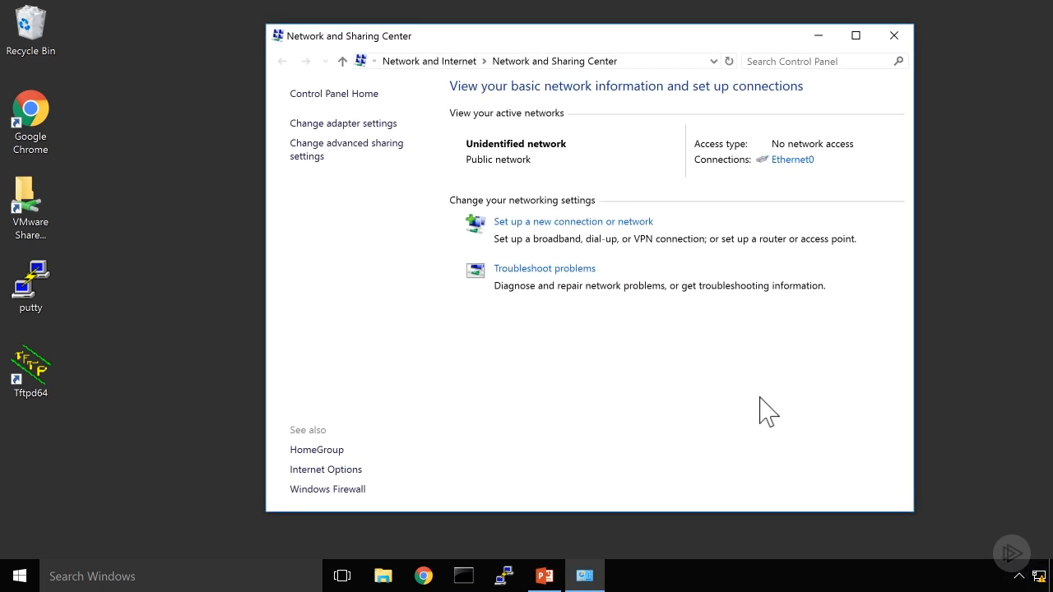
Bring up the Ethernet0 status and its adapter Properties from Network and Sharing Center.
click(793, 158)
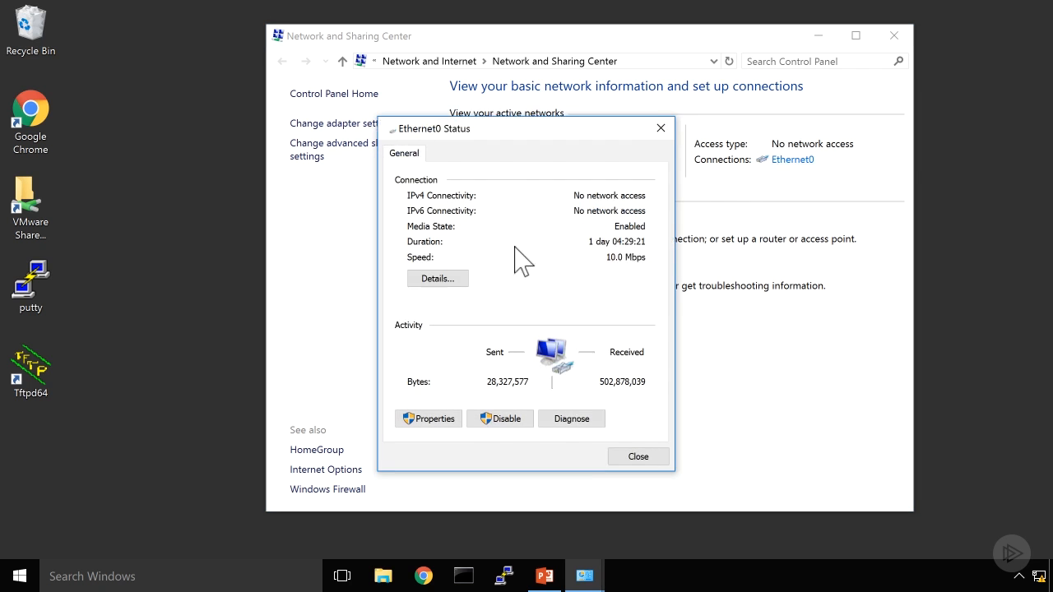
click(428, 419)
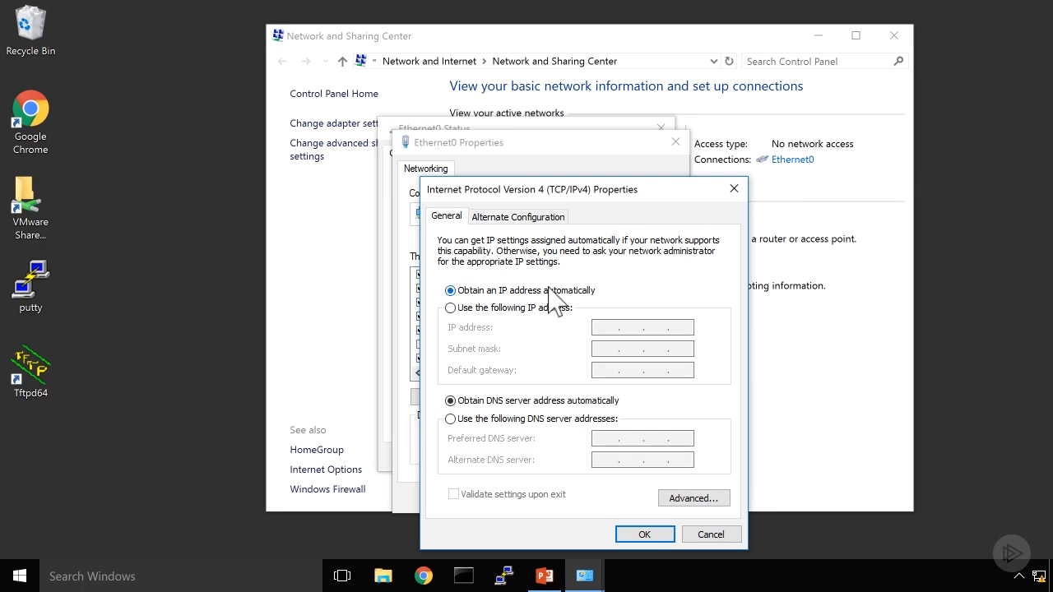
mouse_move(480, 299)
text(i)
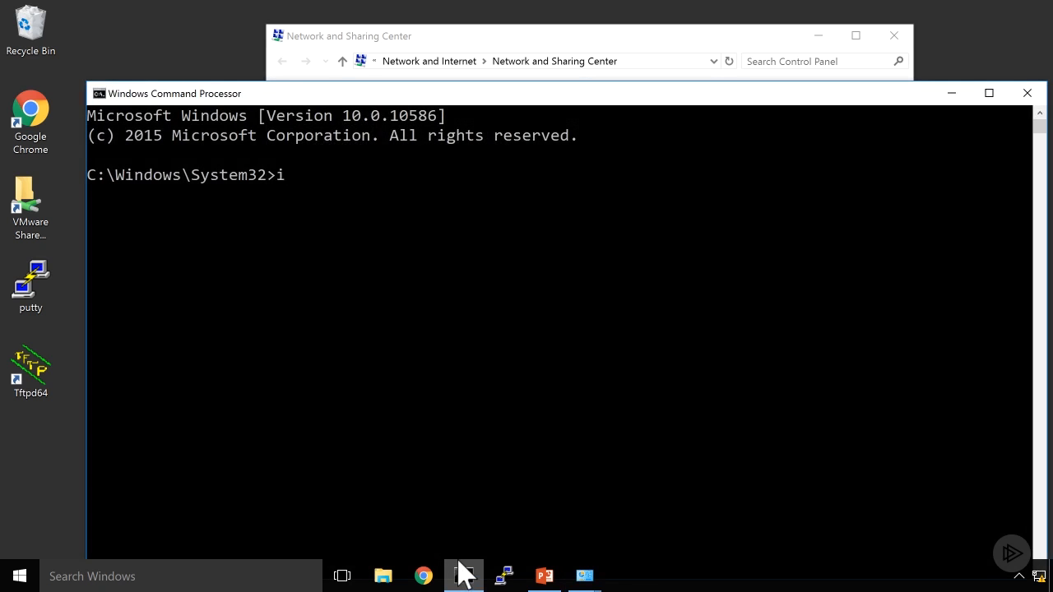
Run ipconfig to see the Ethernet adapter's 169.254.64.207 autoconfiguration address.
text(pconfig)
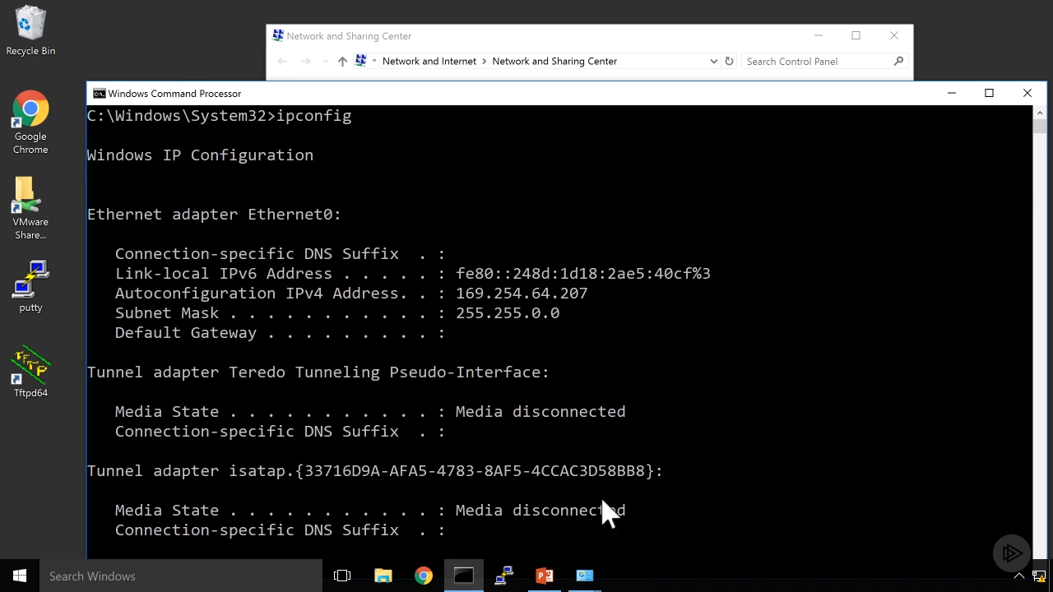
mouse_move(468, 316)
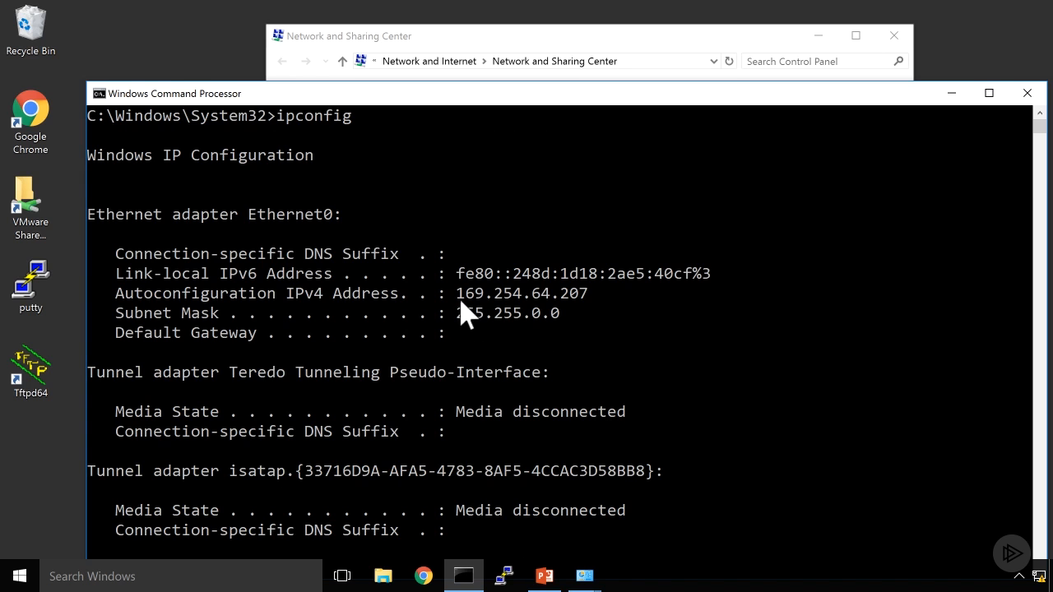
mouse_move(534, 316)
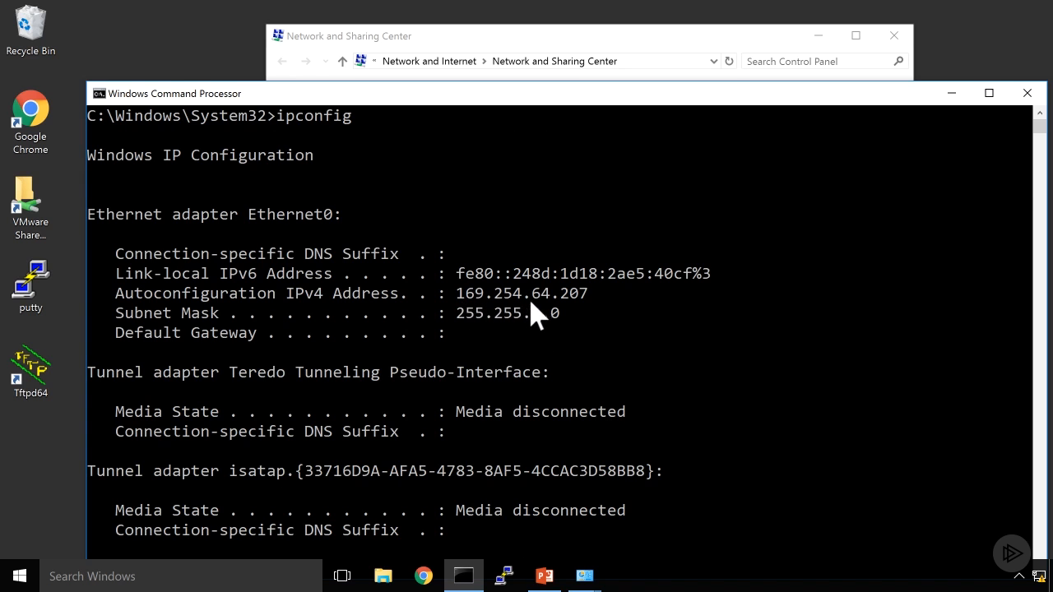
mouse_move(589, 316)
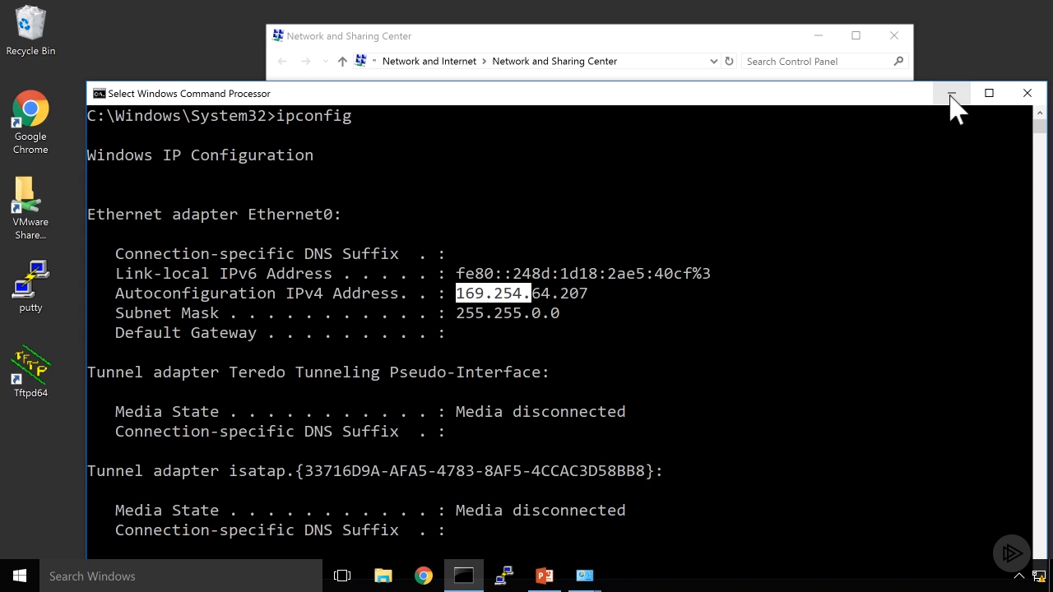
mouse_move(952, 92)
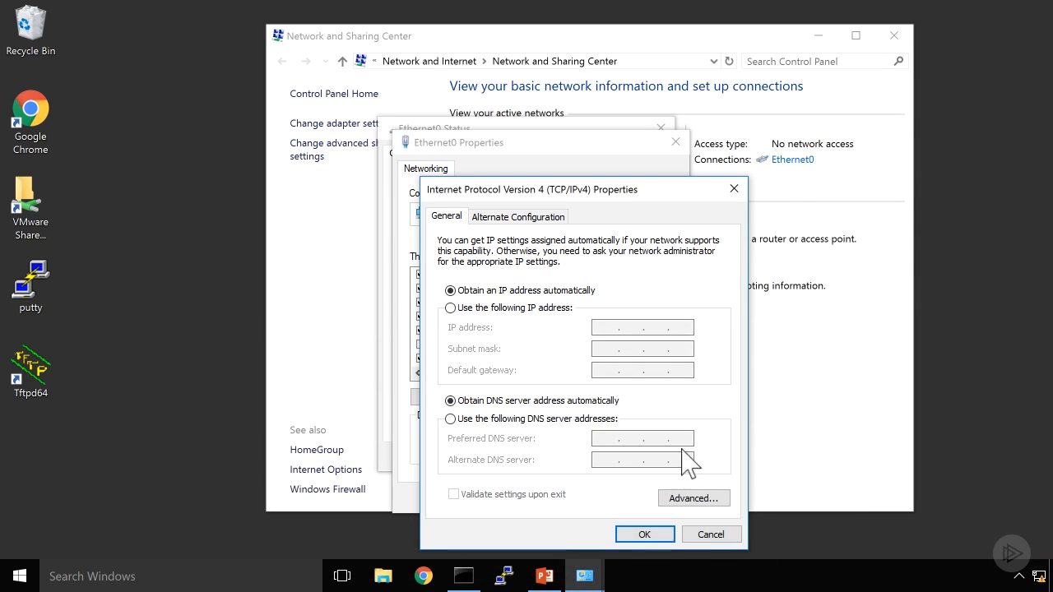
Cancel out of the IPv4 and Ethernet0 Properties dialogs and close Network and Sharing Center unchanged.
click(711, 533)
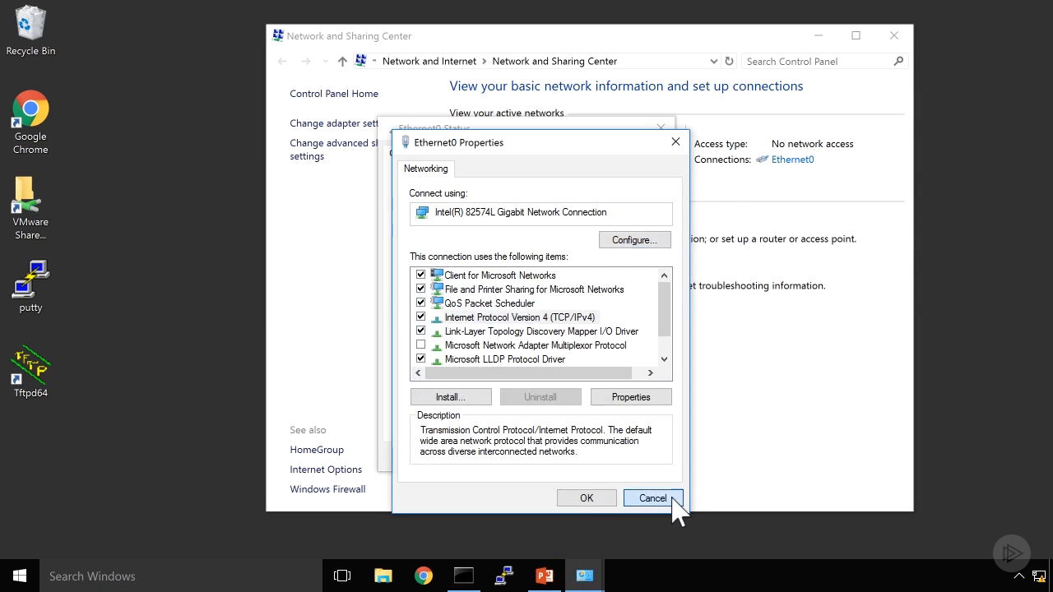
click(651, 497)
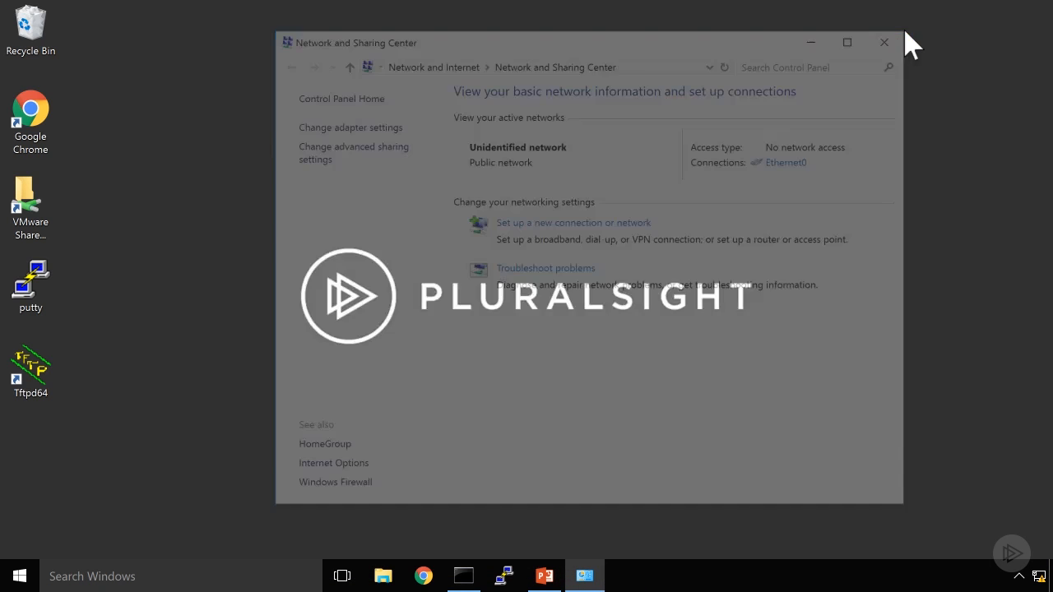
click(885, 43)
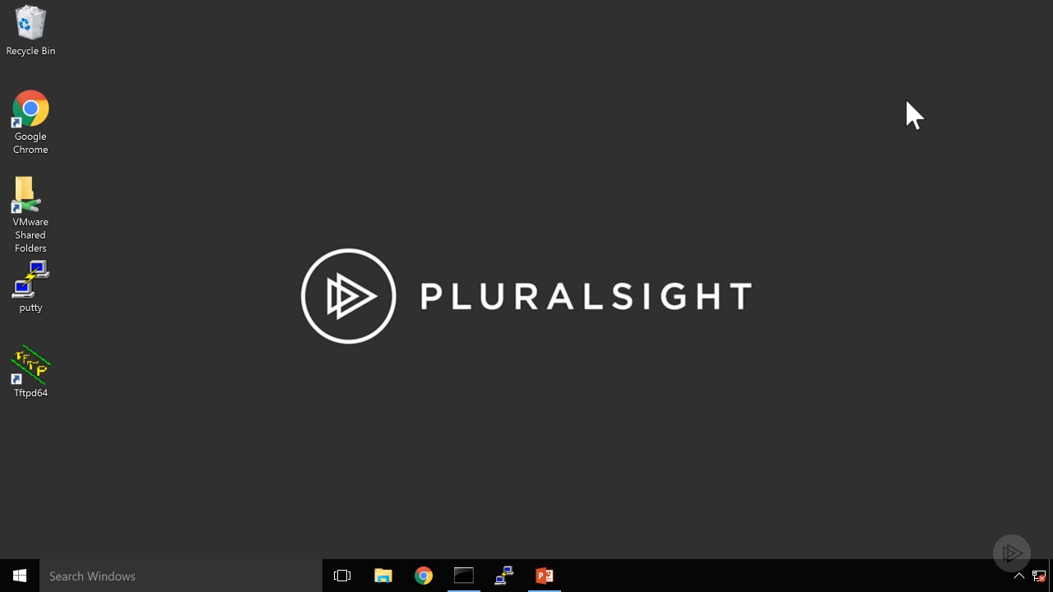
mouse_move(779, 487)
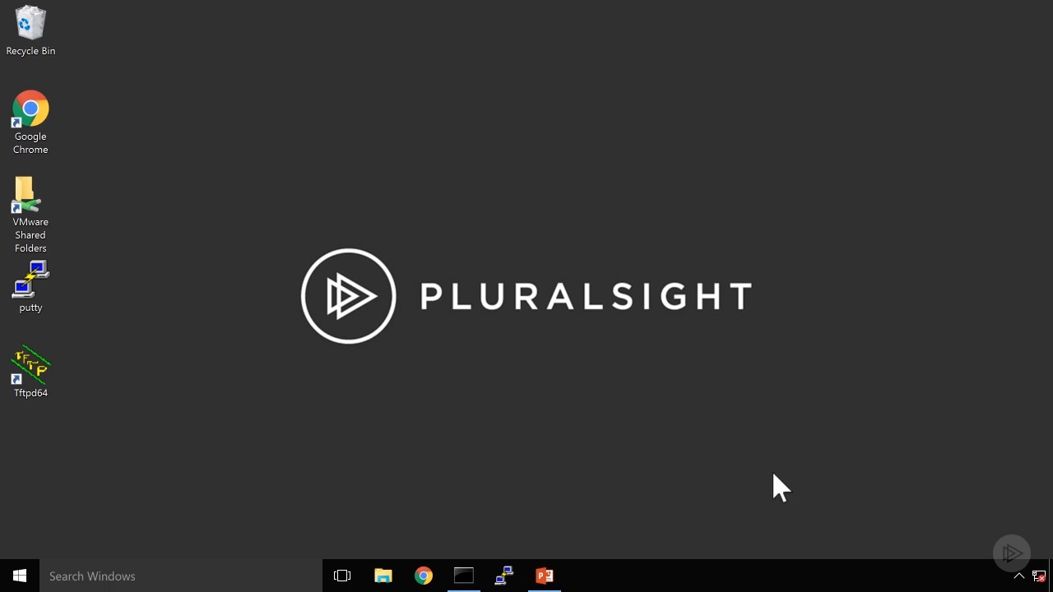
Start the COM3 serial session to RouterA, enter enable mode and run show run.
click(542, 576)
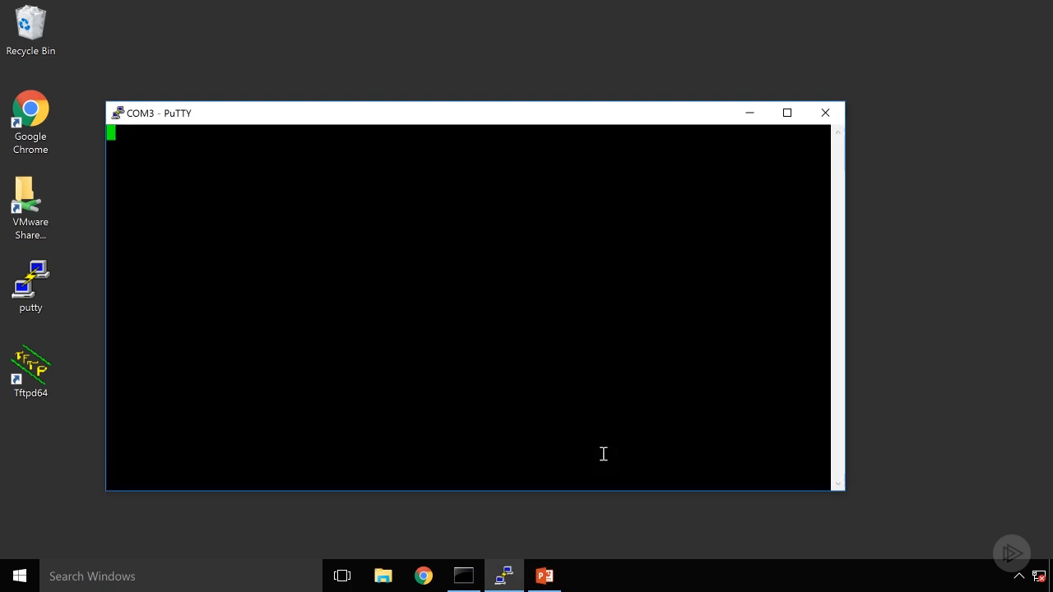
click(786, 112)
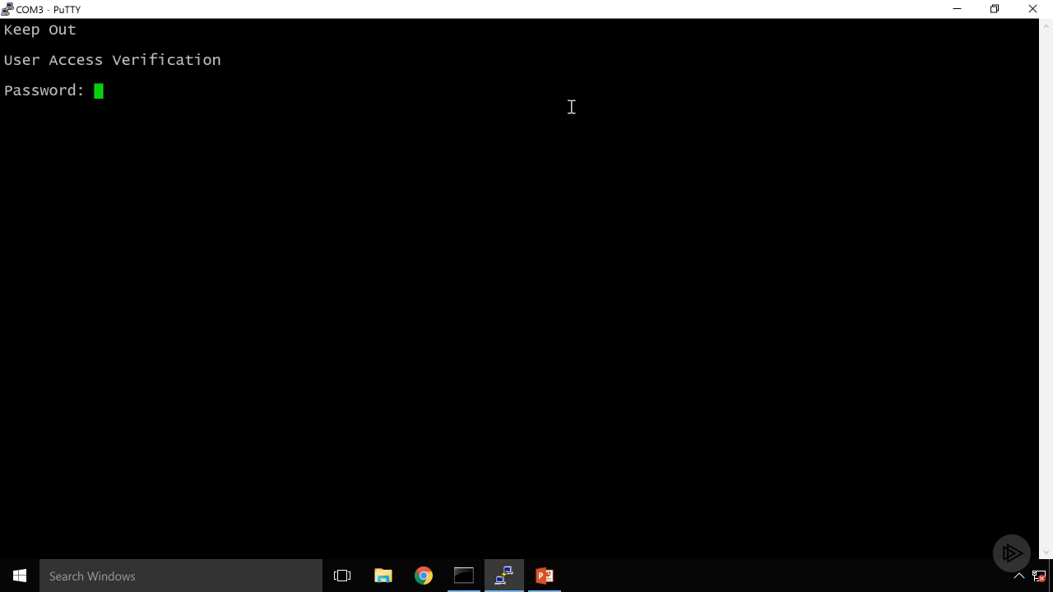
text(en)
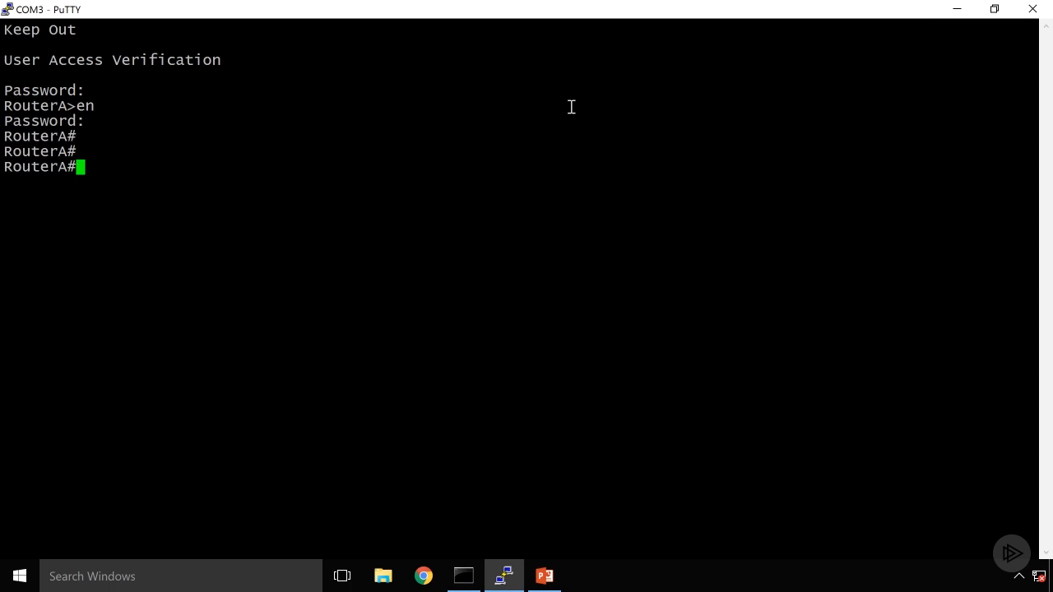
text(show run)
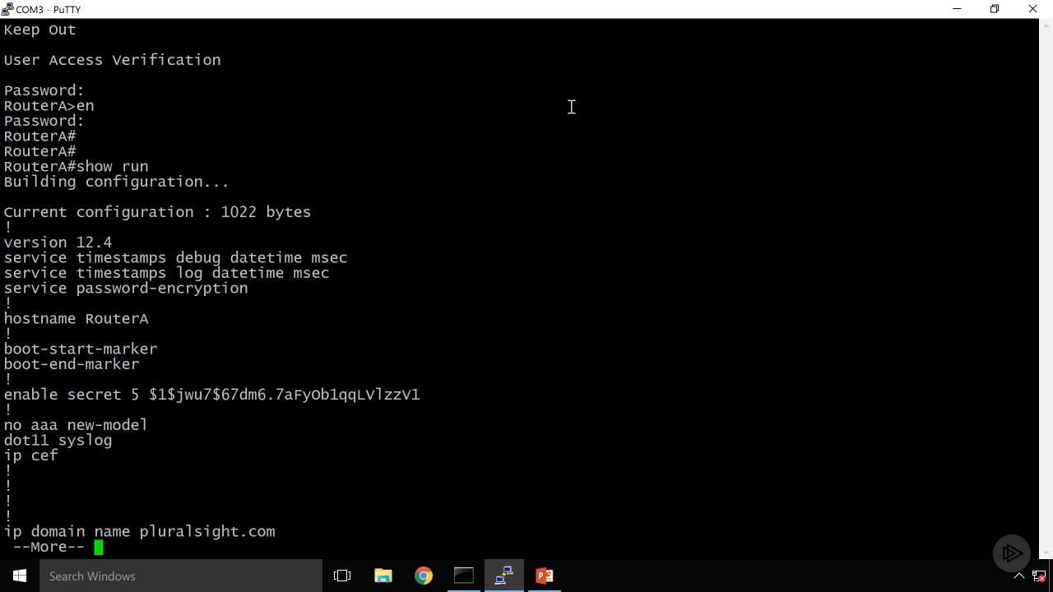
Page the running-config with Space to reach FastEthernet0/0 10.0.0.1/24 and FastEthernet0/1 on DHCP.
key(space)
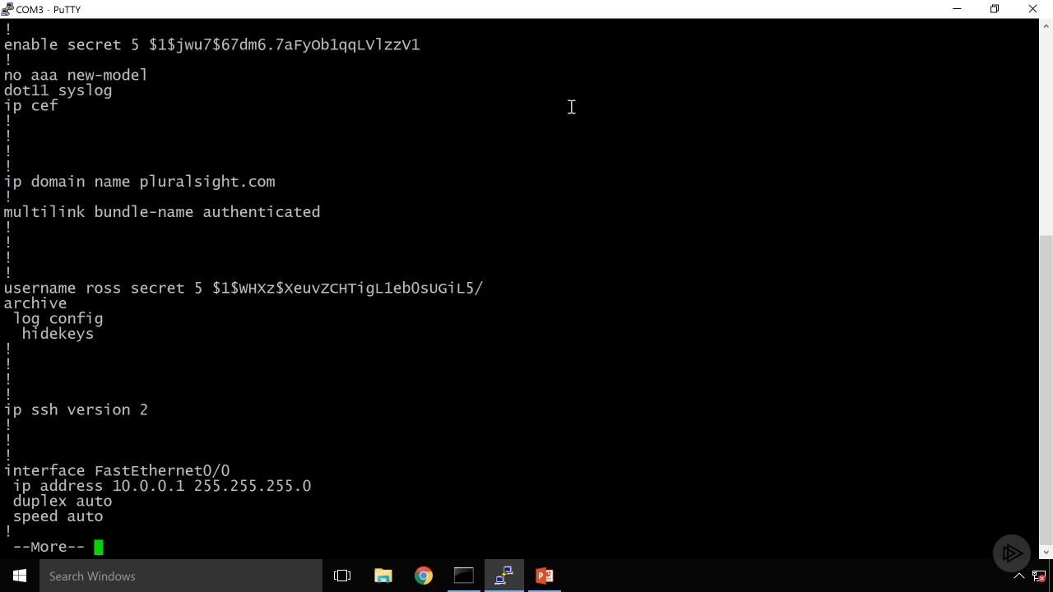
key(space)
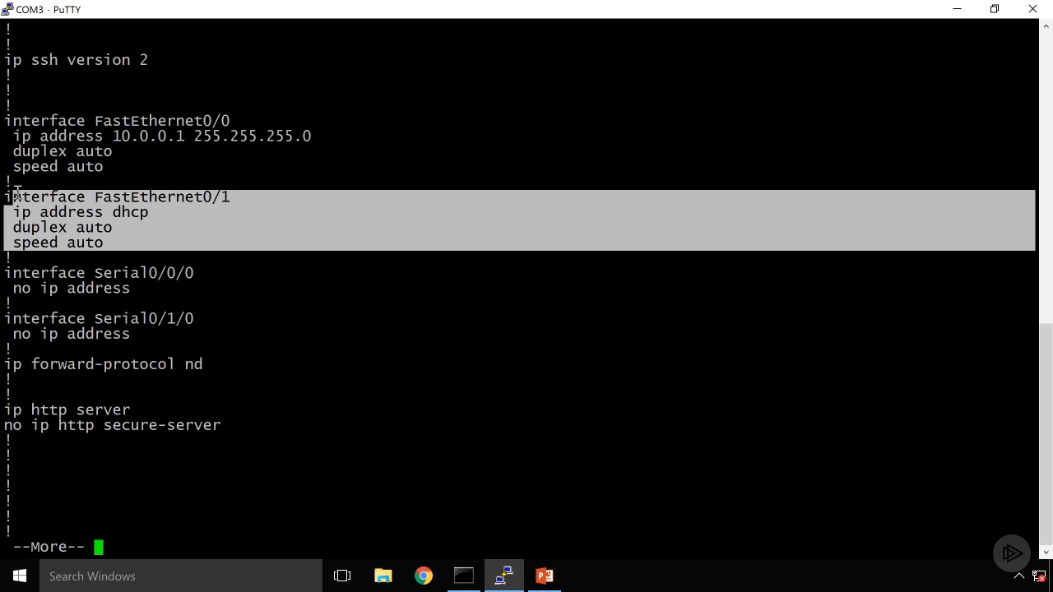
mouse_move(208, 220)
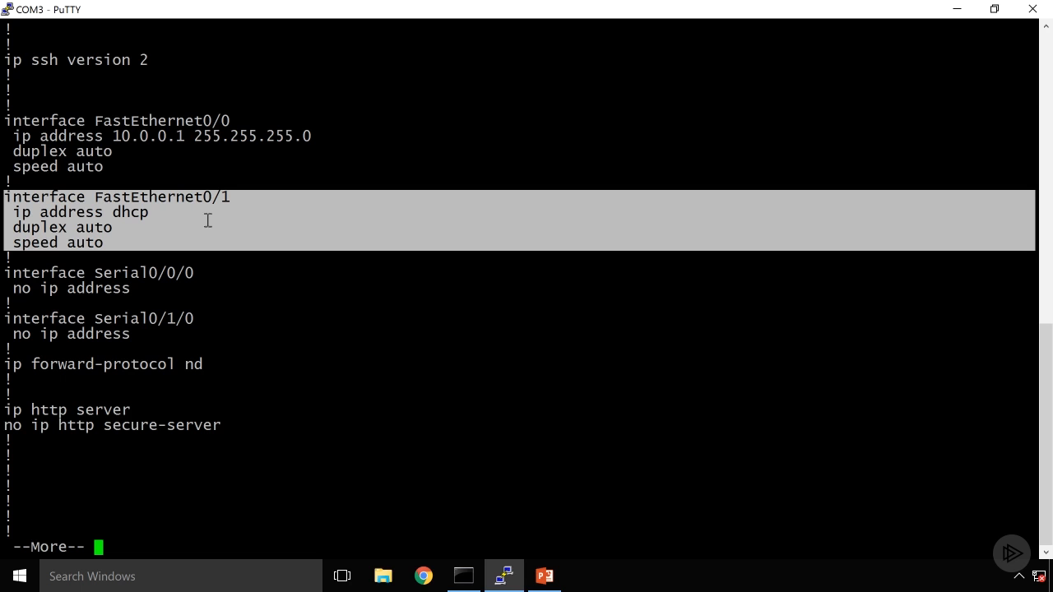
mouse_move(234, 220)
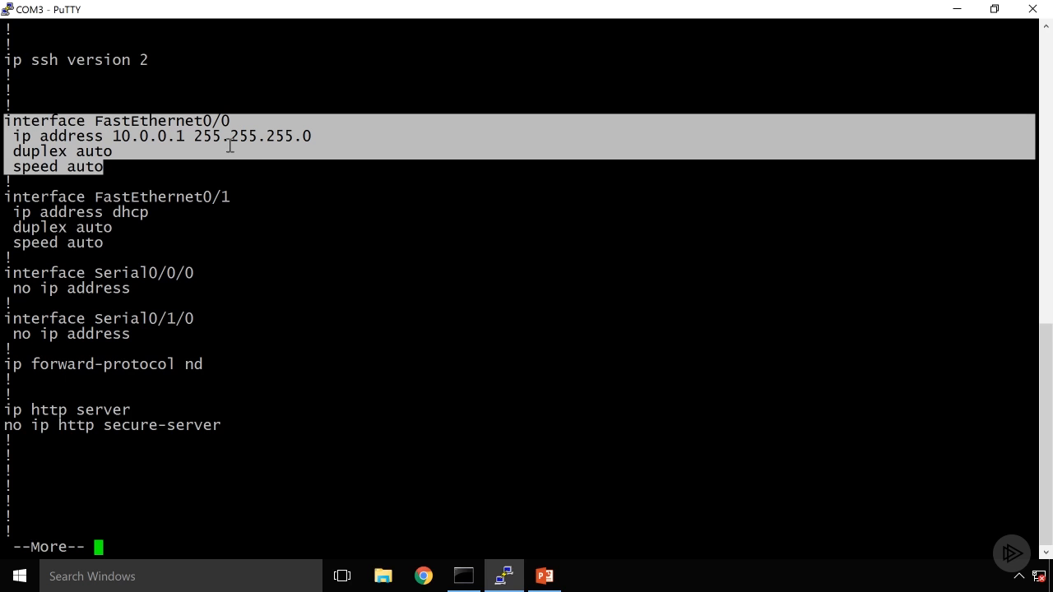
mouse_move(348, 276)
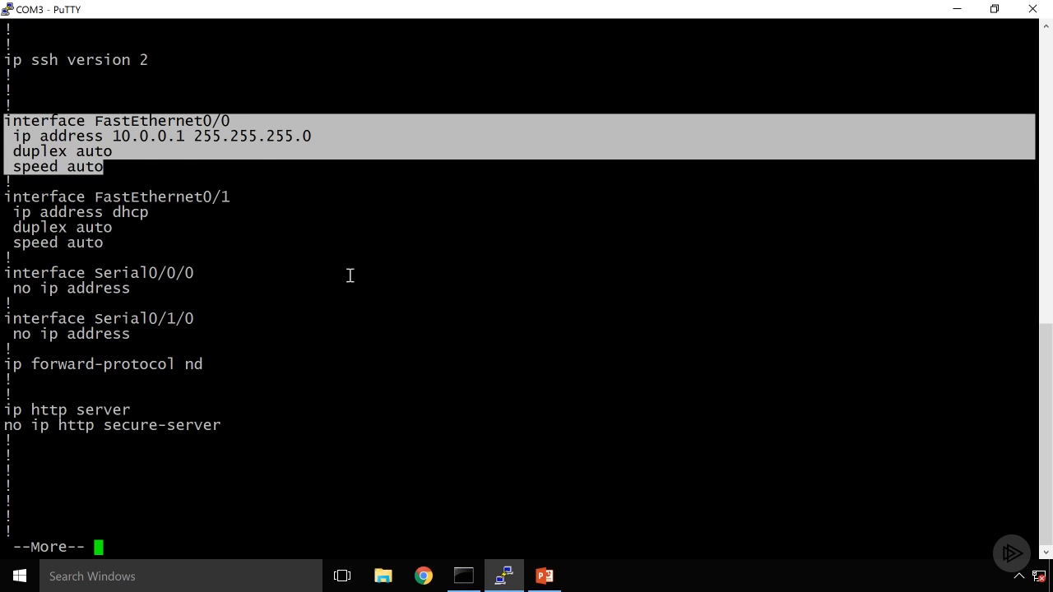